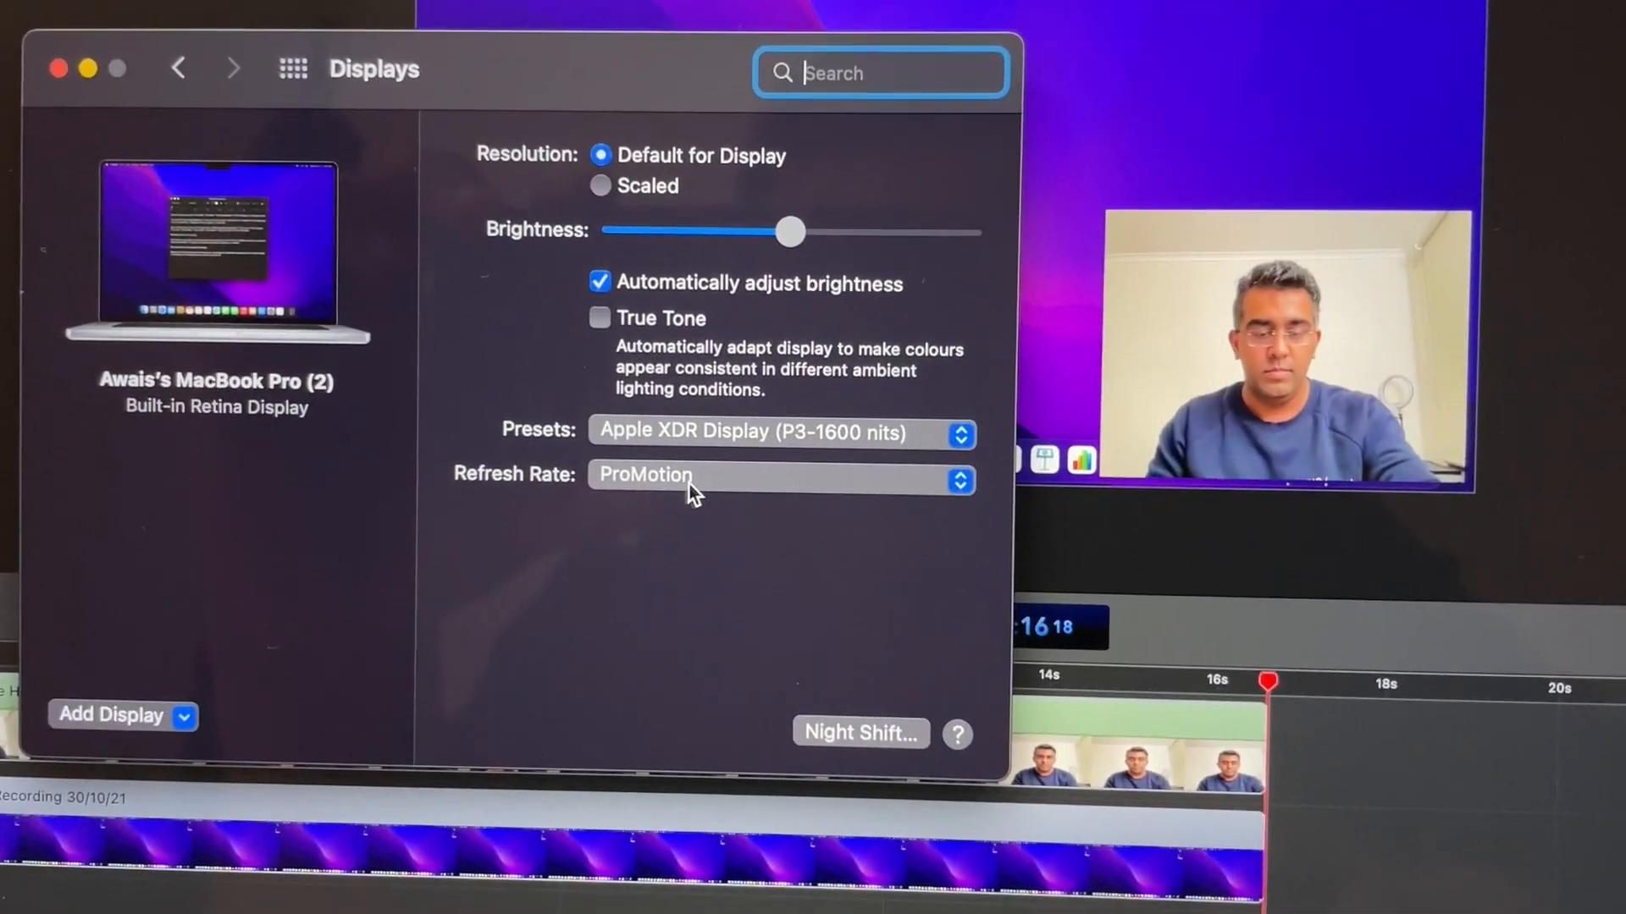
Change the built-in display's refresh rate from ProMotion to 60 Hertz.
click(782, 475)
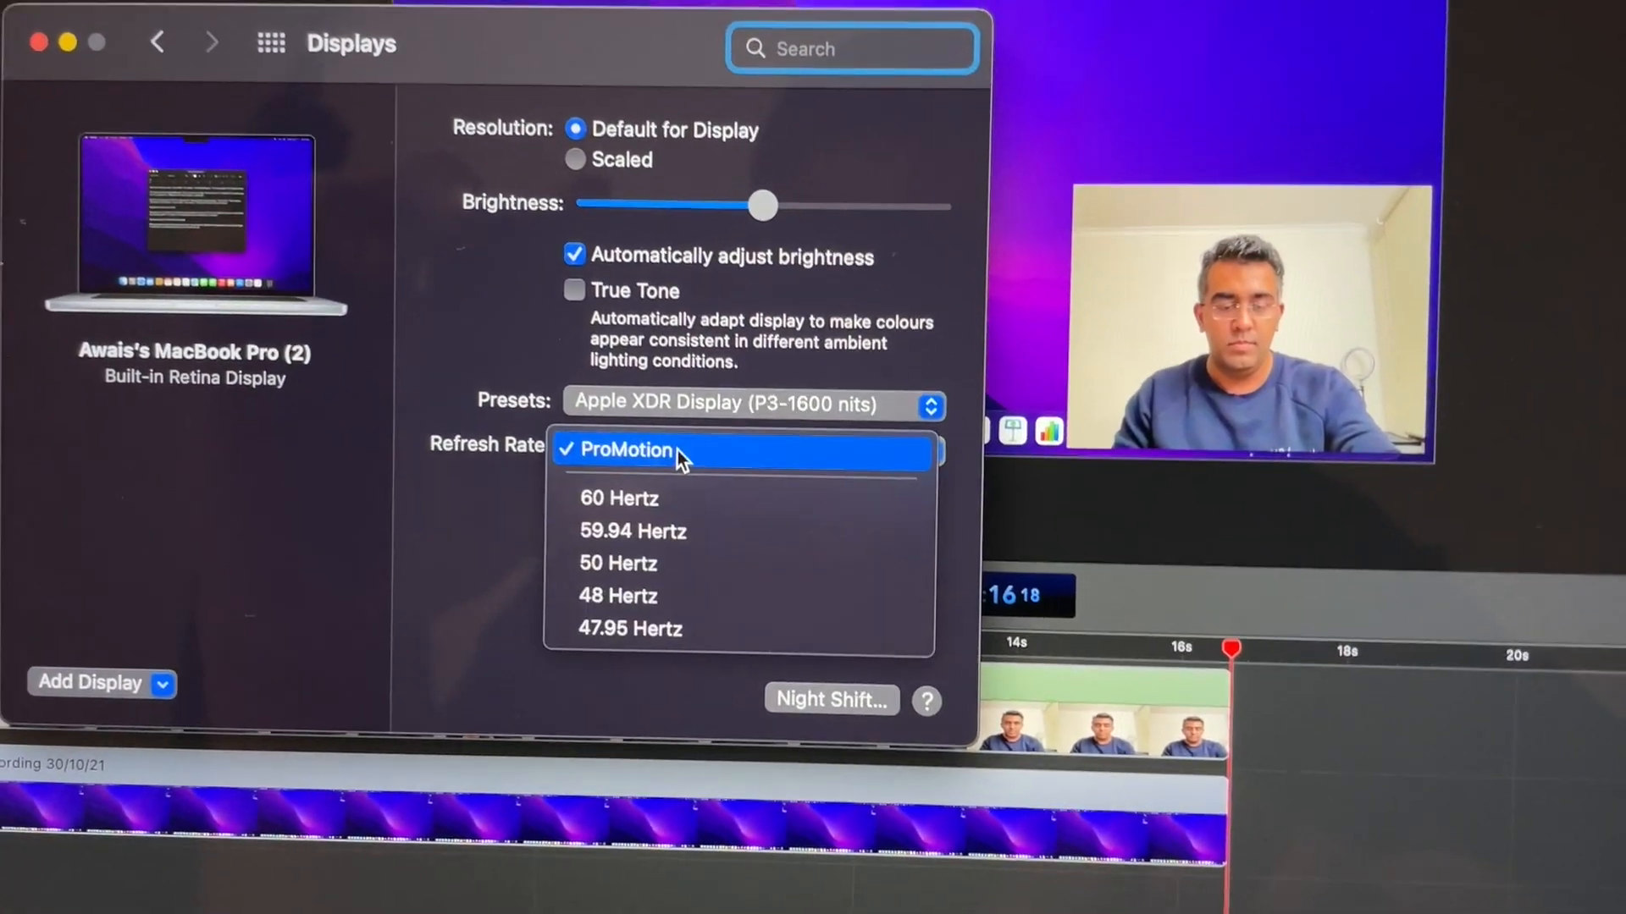
click(625, 450)
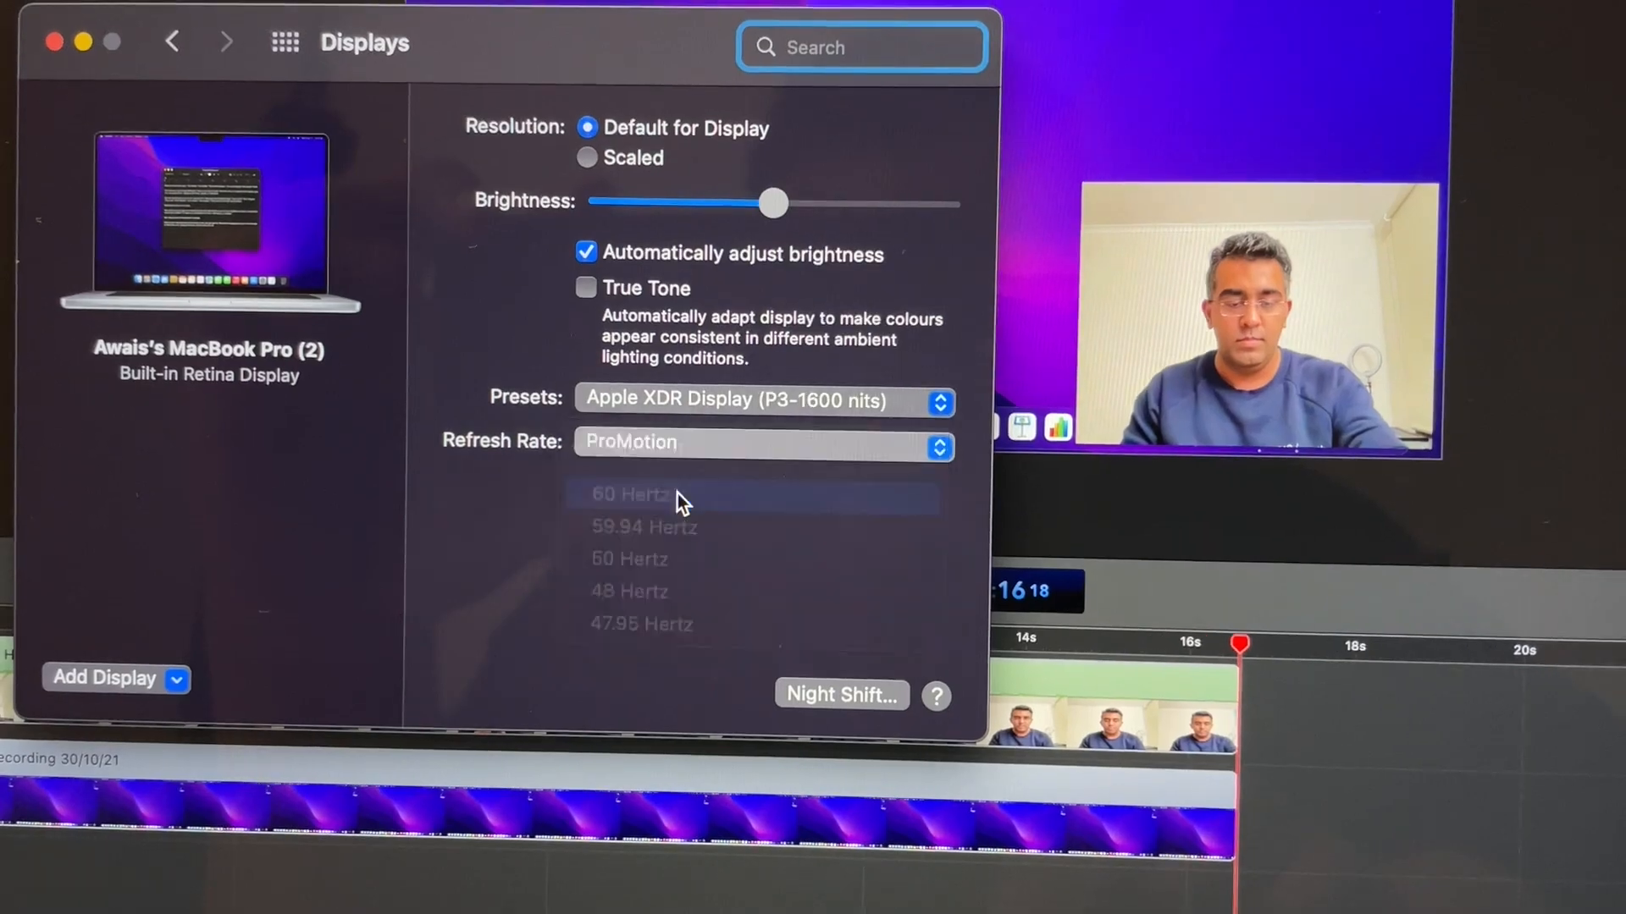